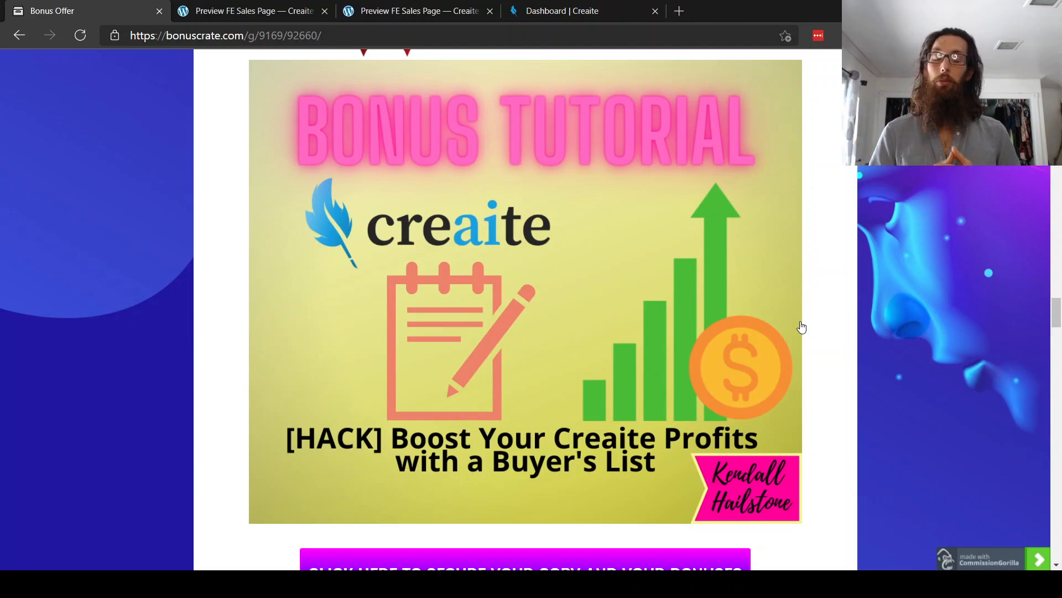
# Scroll the bonus page down to the 'Boost Your Creaite Profits with a Buyer's List' tutorial.
pyautogui.scroll(-3)
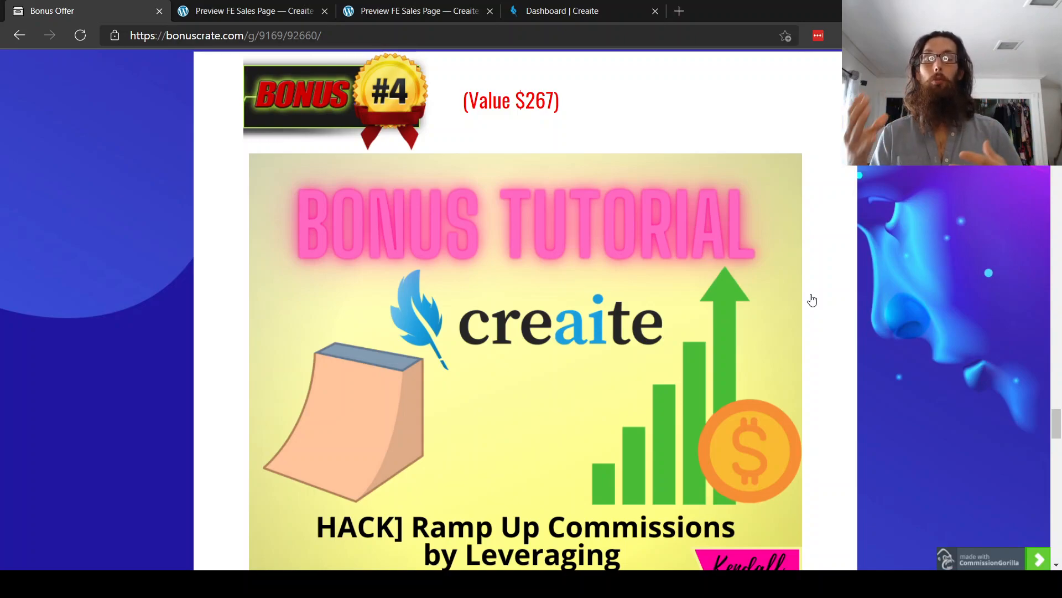
# Scroll further down to Bonus #4, the $267 'Ramp Up Commissions' tutorial.
pyautogui.scroll(-3)
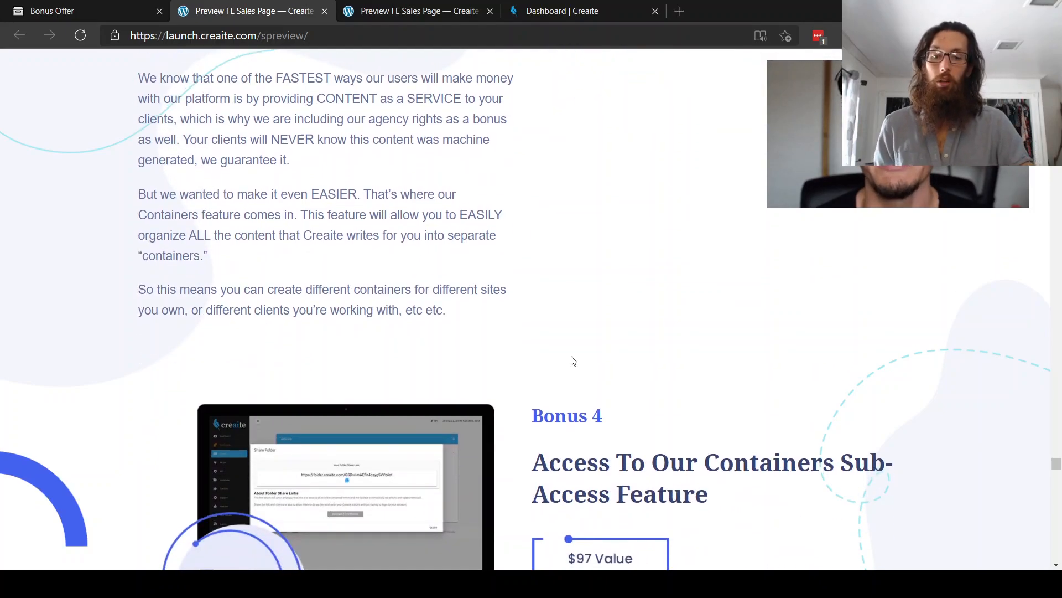
# Switch to the 'Preview FE Sales Page — Creaite' tab showing the $97 Containers Sub-Access bonus.
pyautogui.click(562, 11)
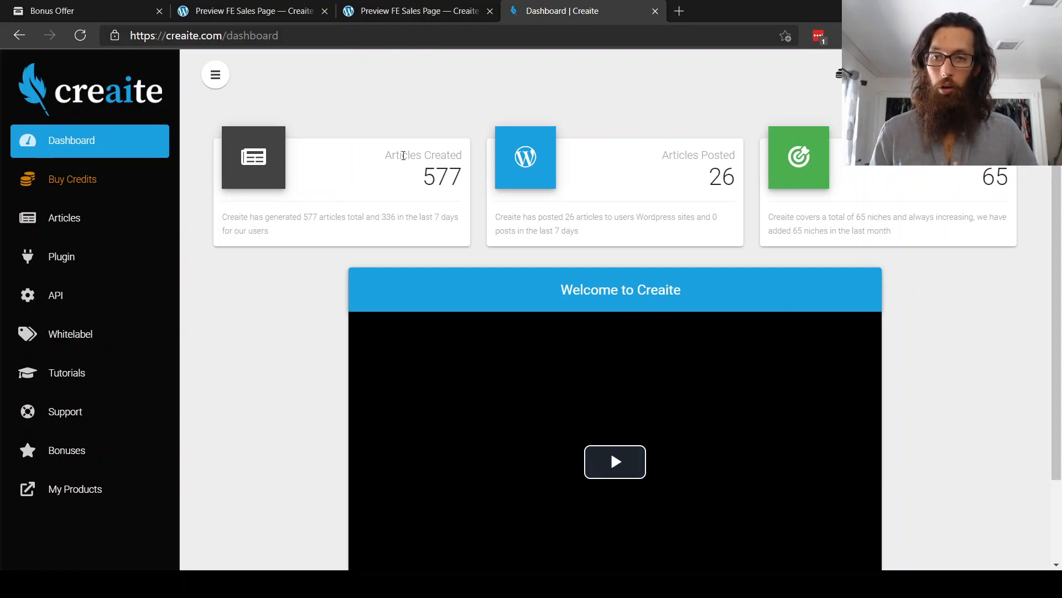
# Open the Buy Credits popup with the 100, 50 and 25 one-time credit packages.
pyautogui.click(73, 179)
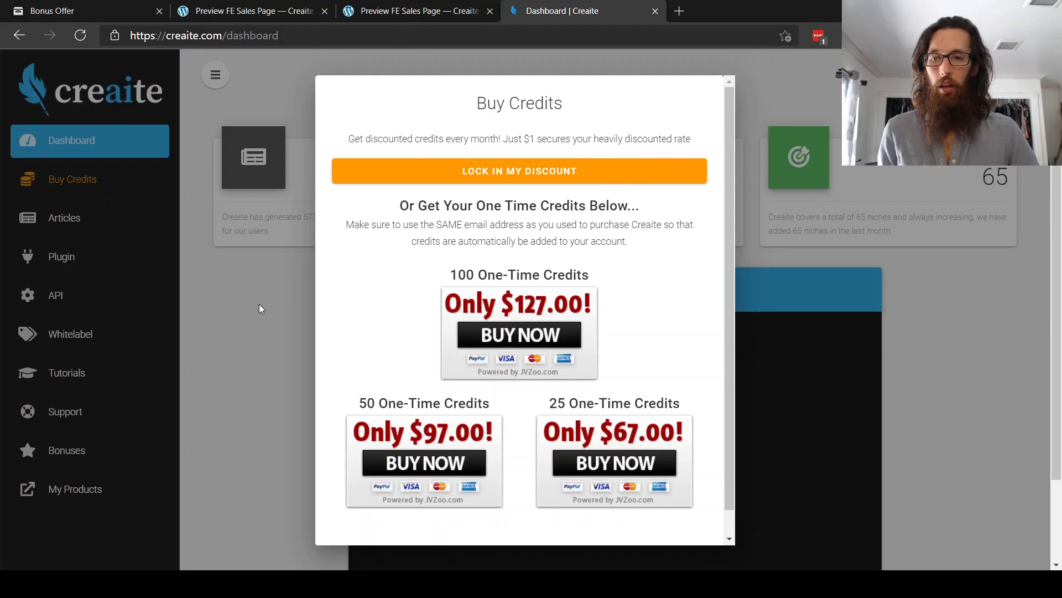
pyautogui.click(61, 256)
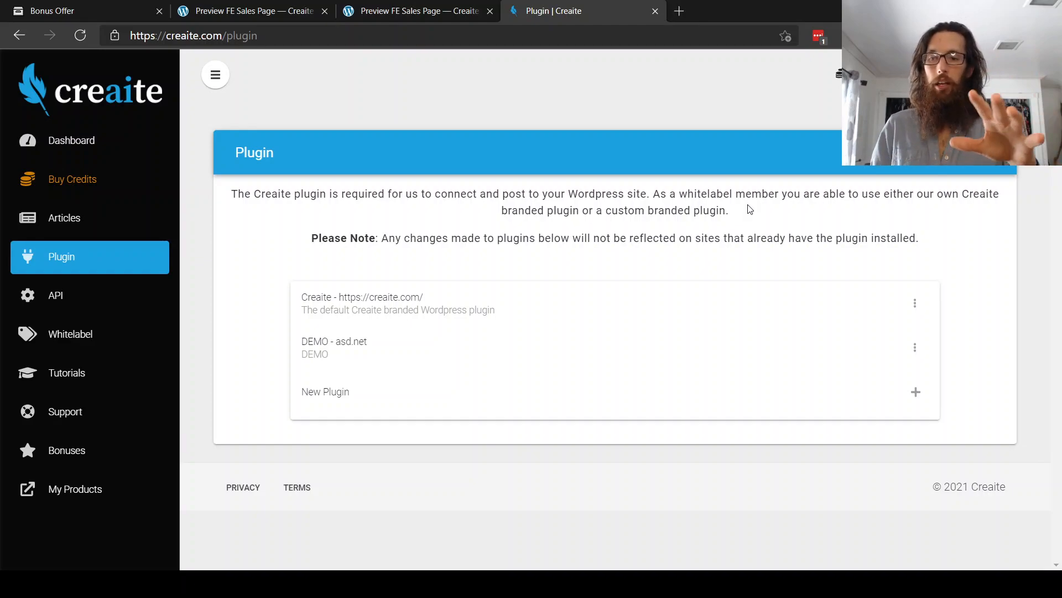
# View the plugin list with the default Creaite WordPress plugin and the DEMO plugin.
pyautogui.click(81, 11)
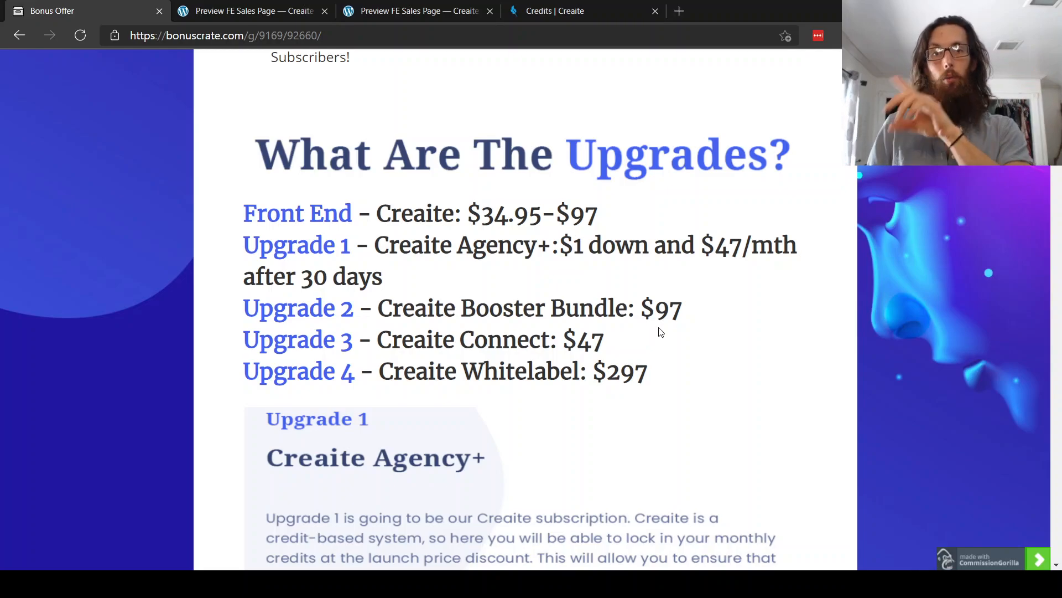
# Scroll to 'What Are The Upgrades?' listing front end and upgrades 1–4 prices.
pyautogui.scroll(-3)
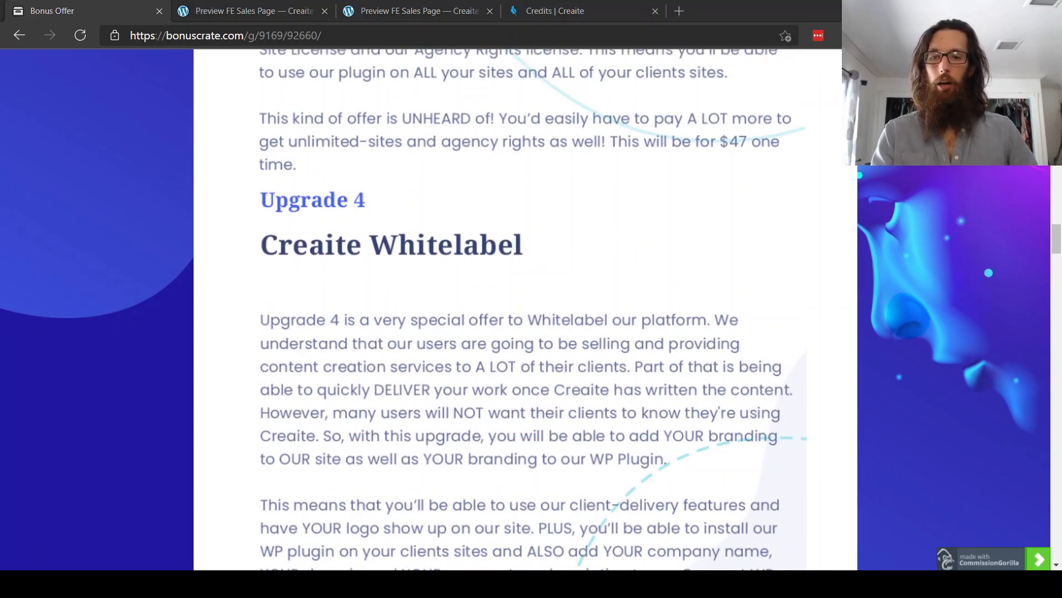